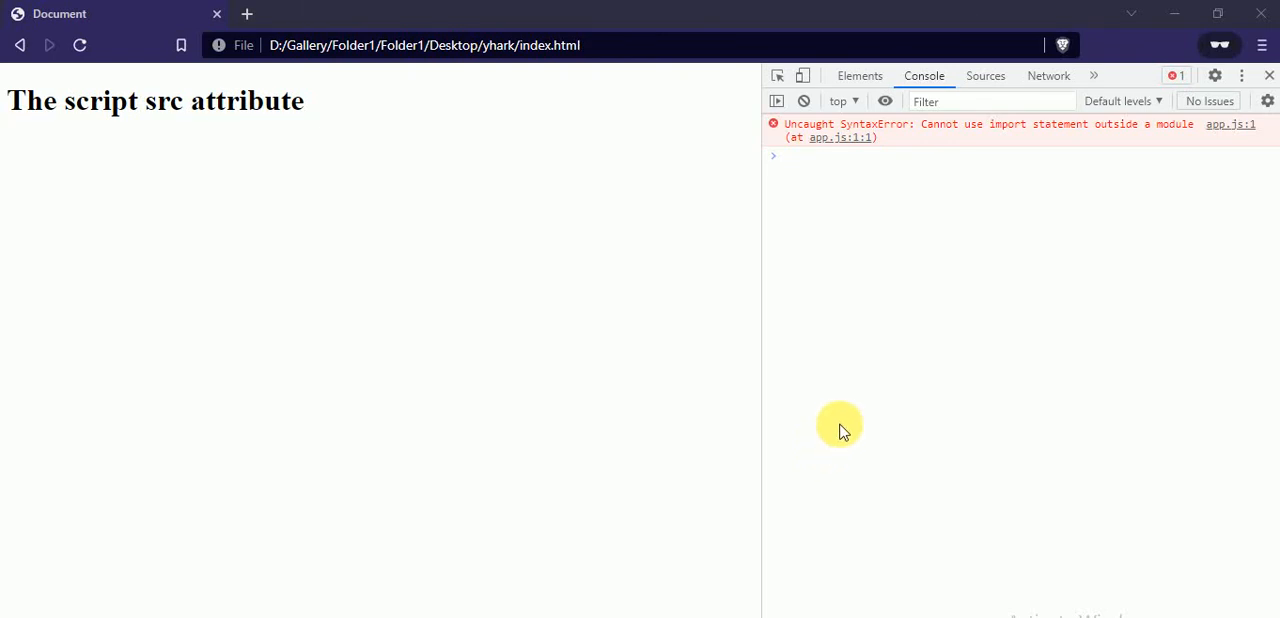
mouse_move(1008, 153)
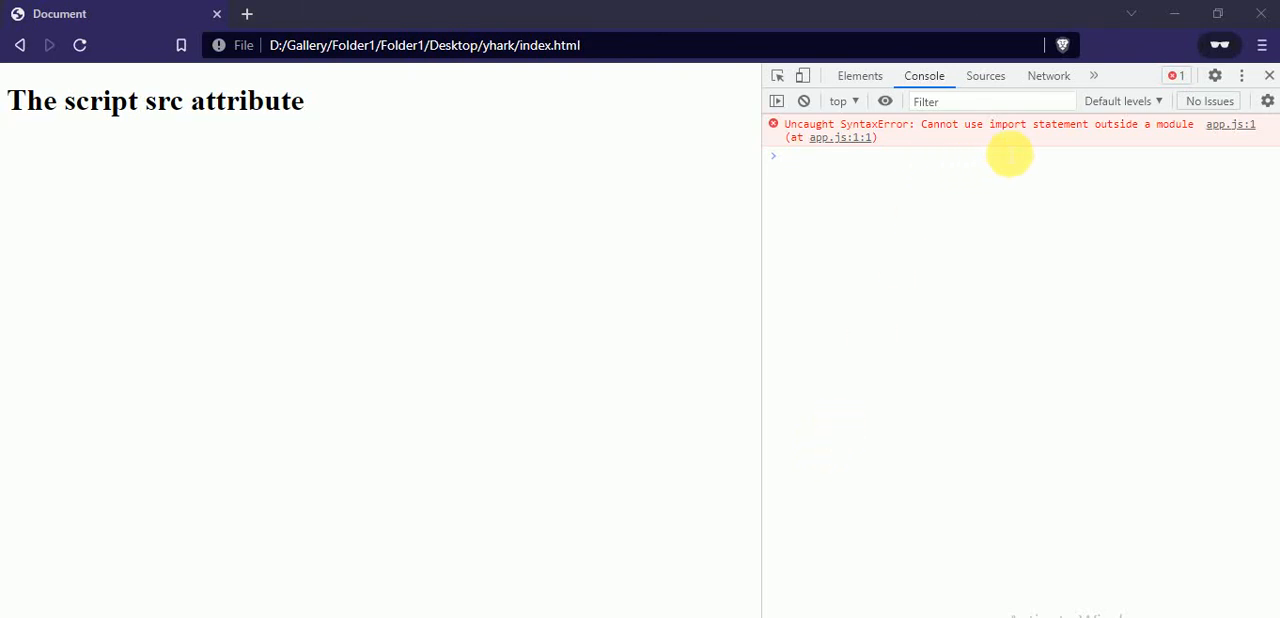
mouse_move(990, 162)
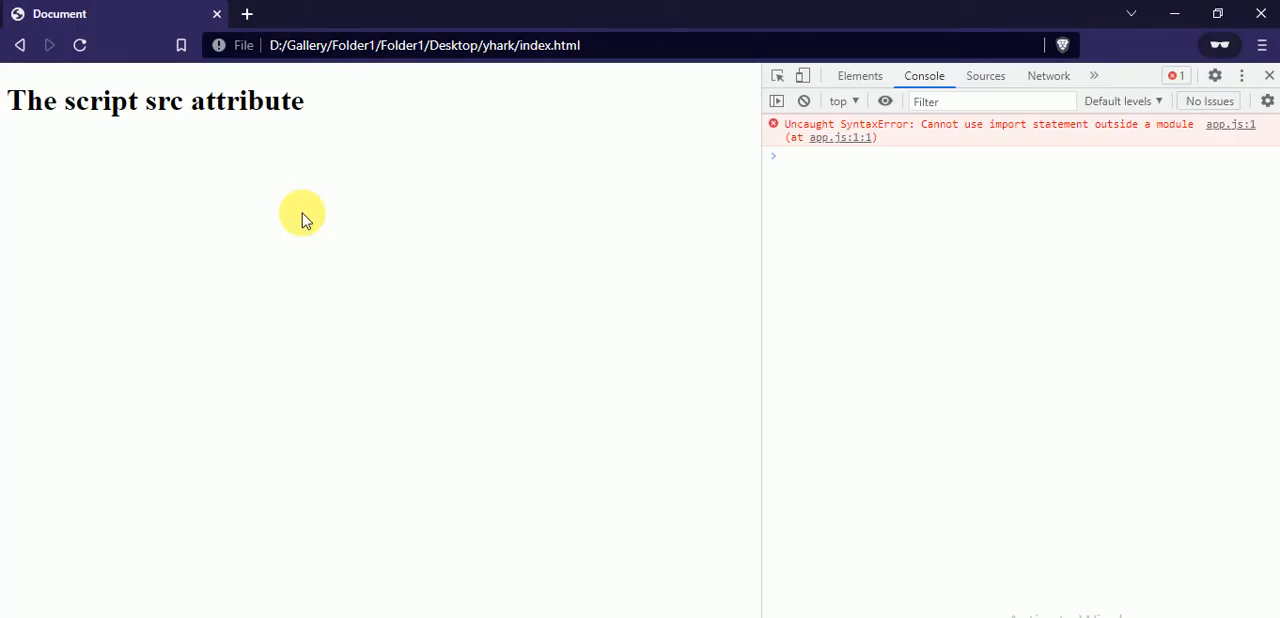
- Reload the Brave page to reveal app.js blocked by CORS from origin null with ERR_FAILED
left_click(80, 45)
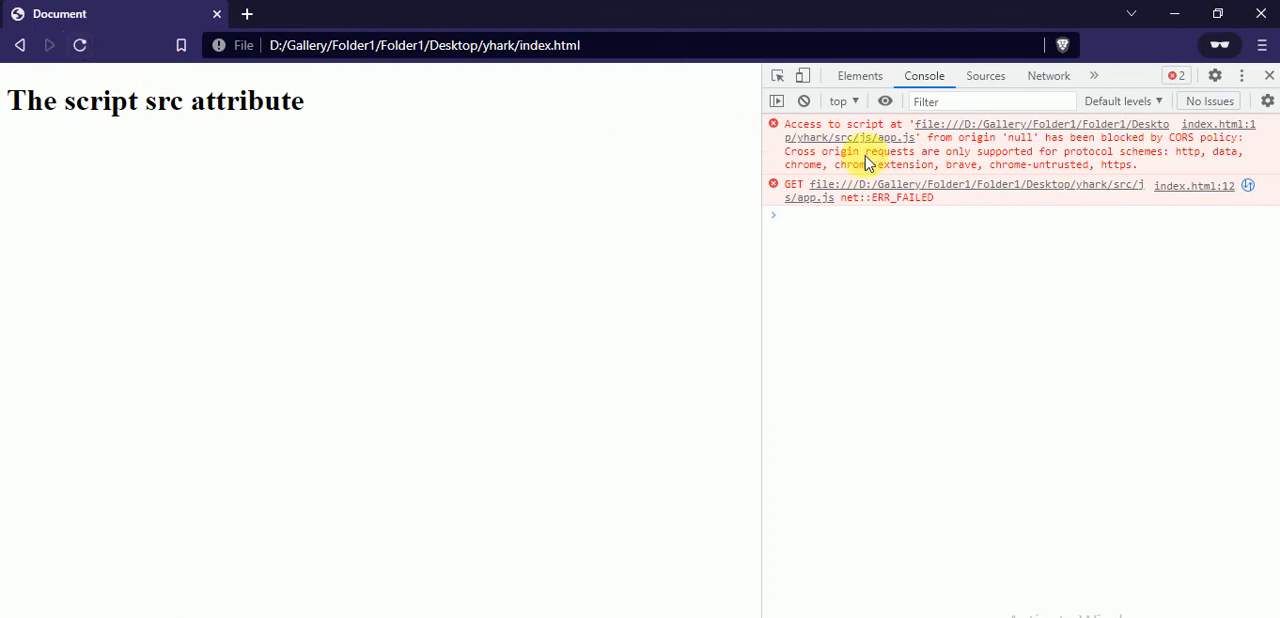
mouse_move(938, 165)
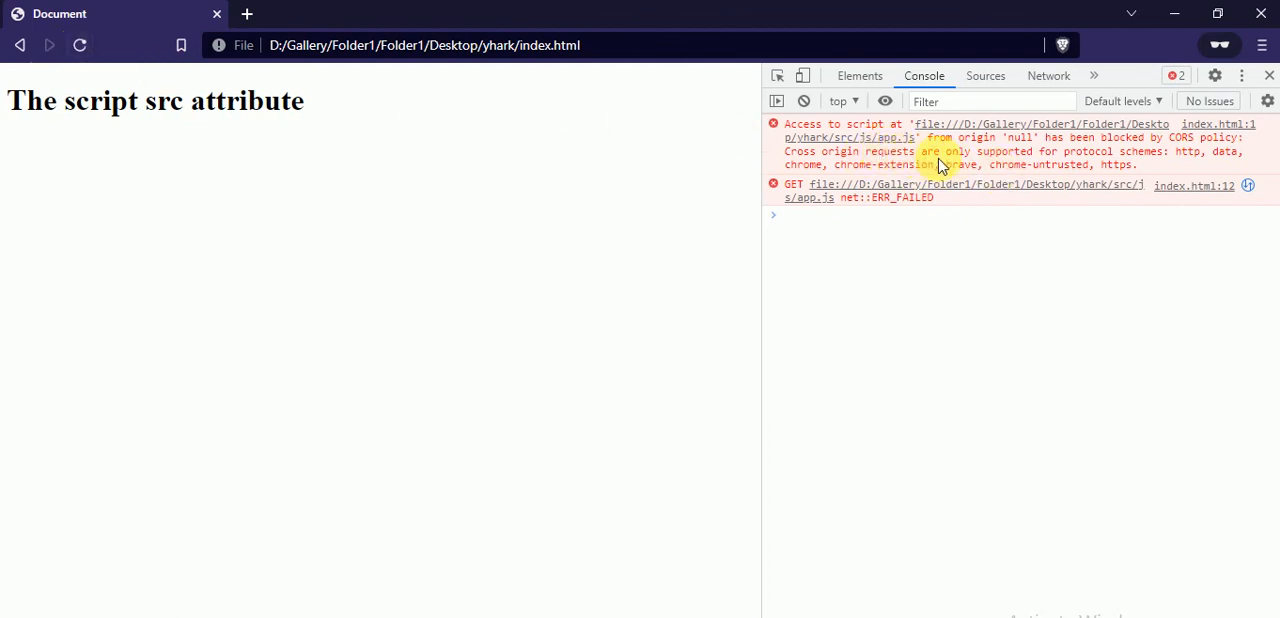
mouse_move(1050, 153)
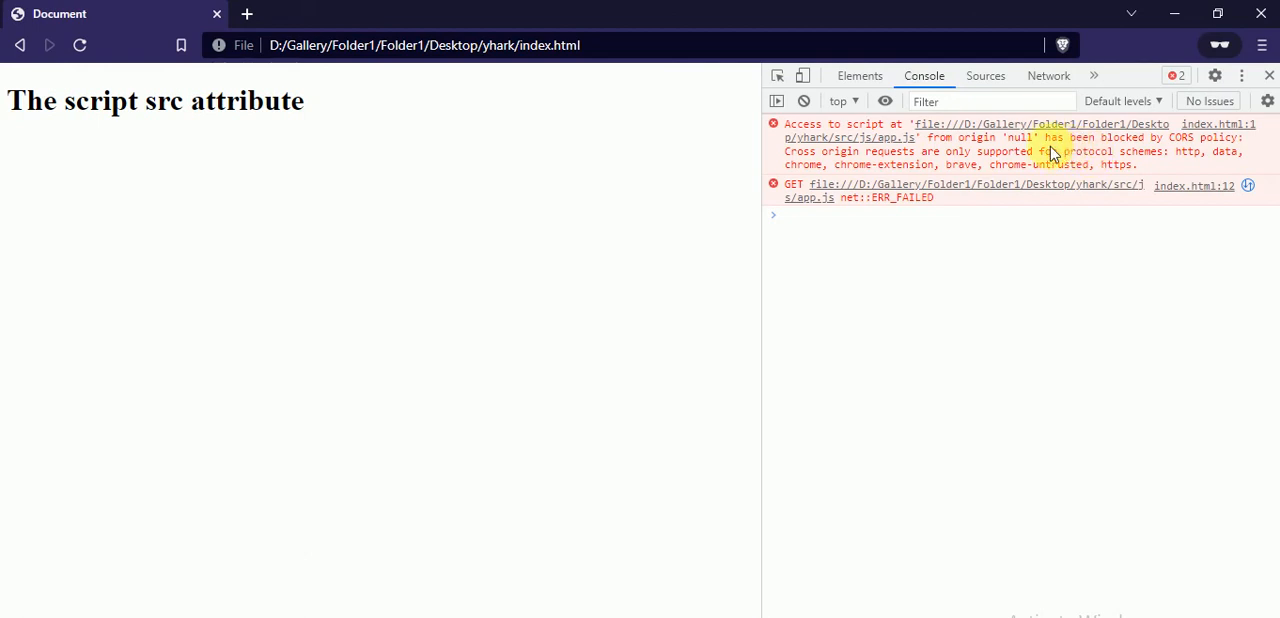
mouse_move(1215, 145)
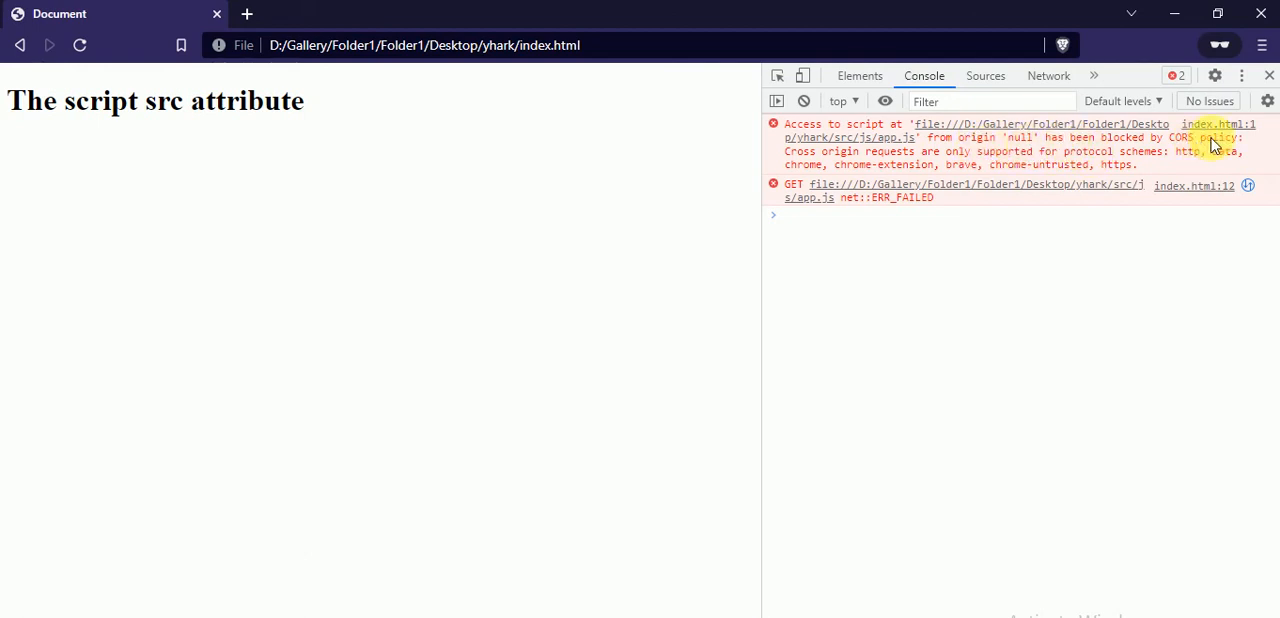
mouse_move(1200, 148)
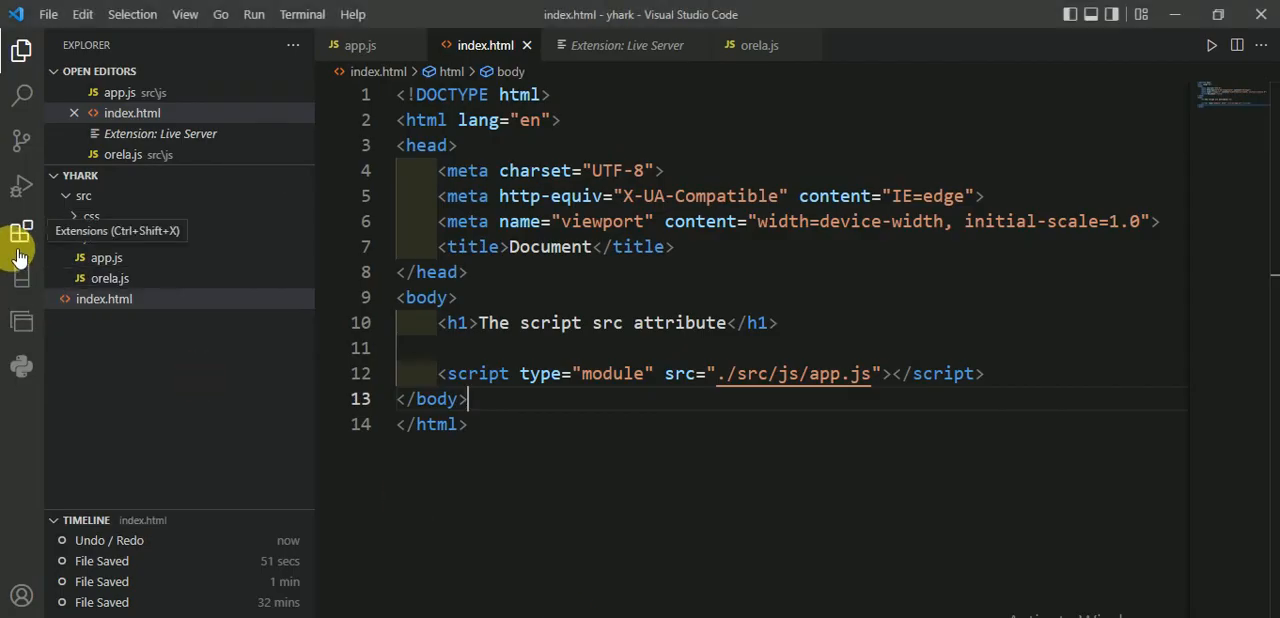
mouse_move(22, 243)
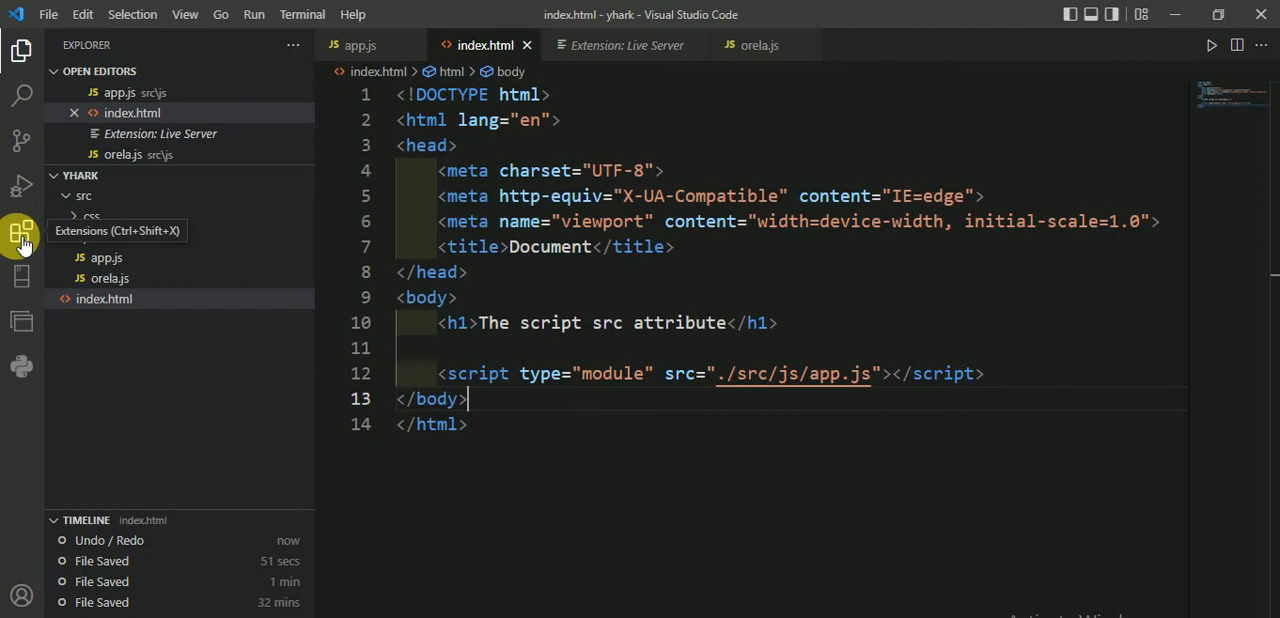
- Confirm the Live Server extension is enabled, then return to the Explorer file list
left_click(22, 232)
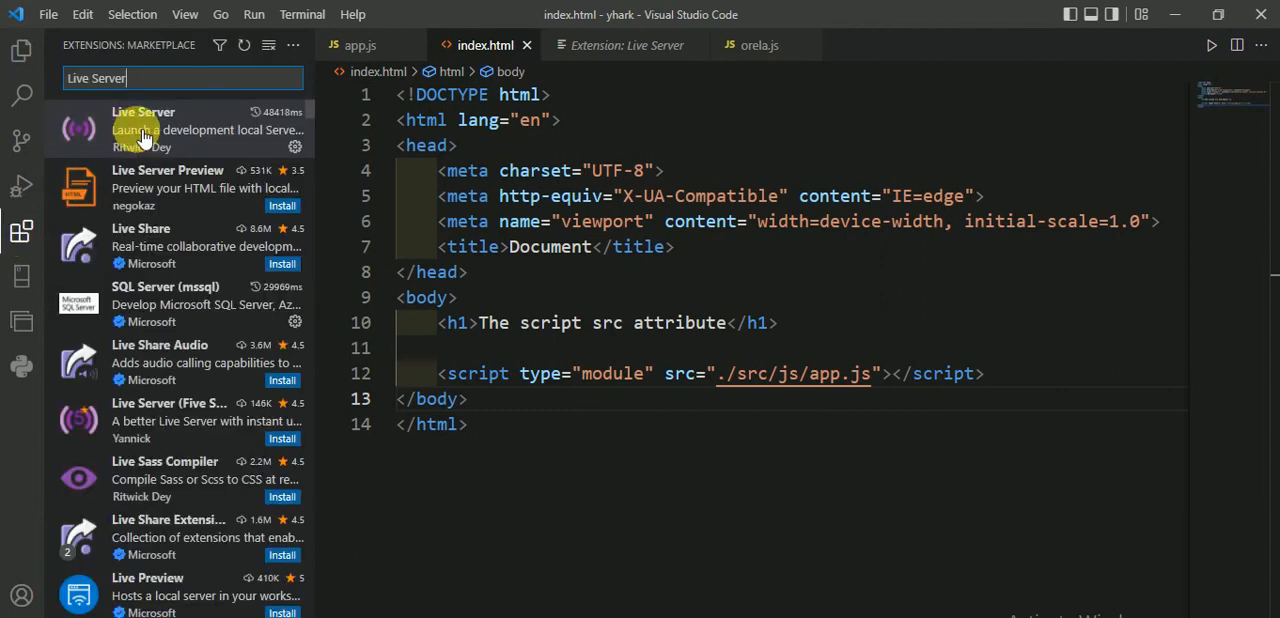
left_click(180, 129)
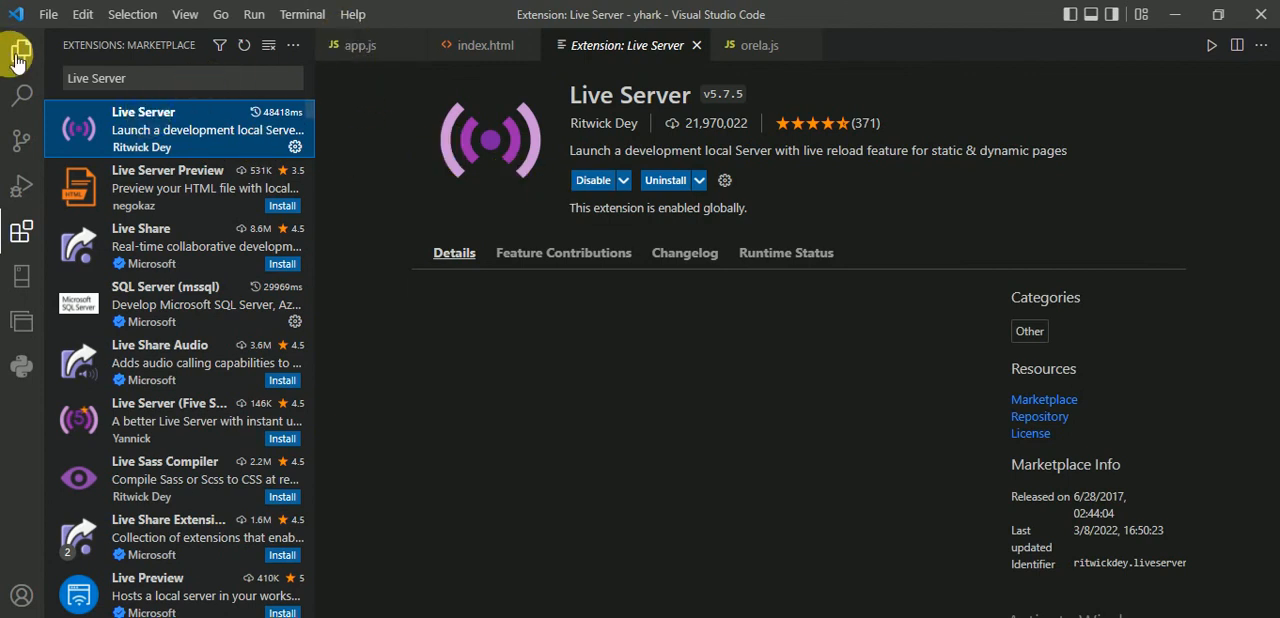
left_click(21, 50)
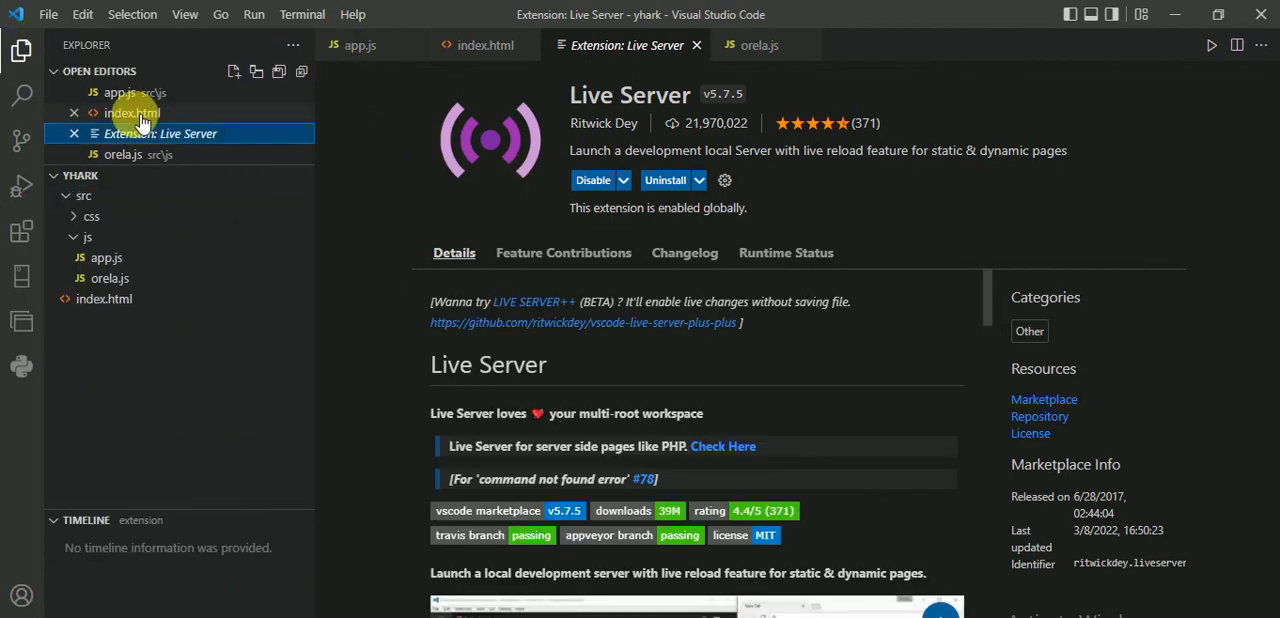
- Serve index.html with Open with Live Server, loading it at 127.0.0.1:5500
right_click(131, 112)
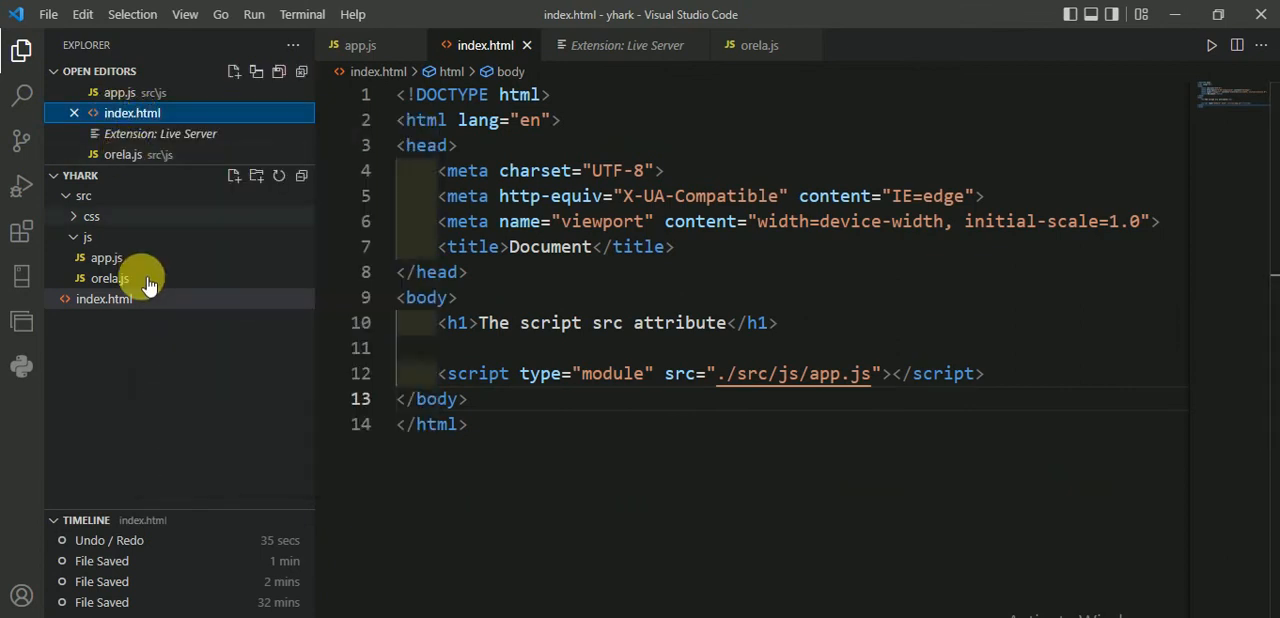
right_click(104, 298)
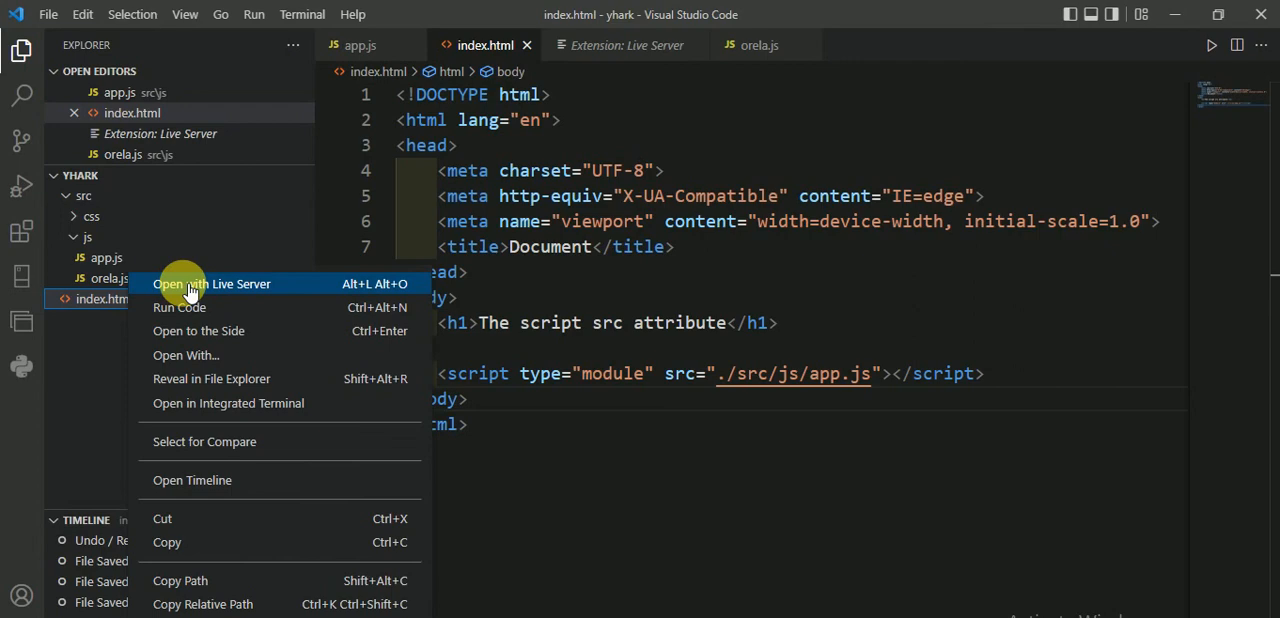
left_click(211, 283)
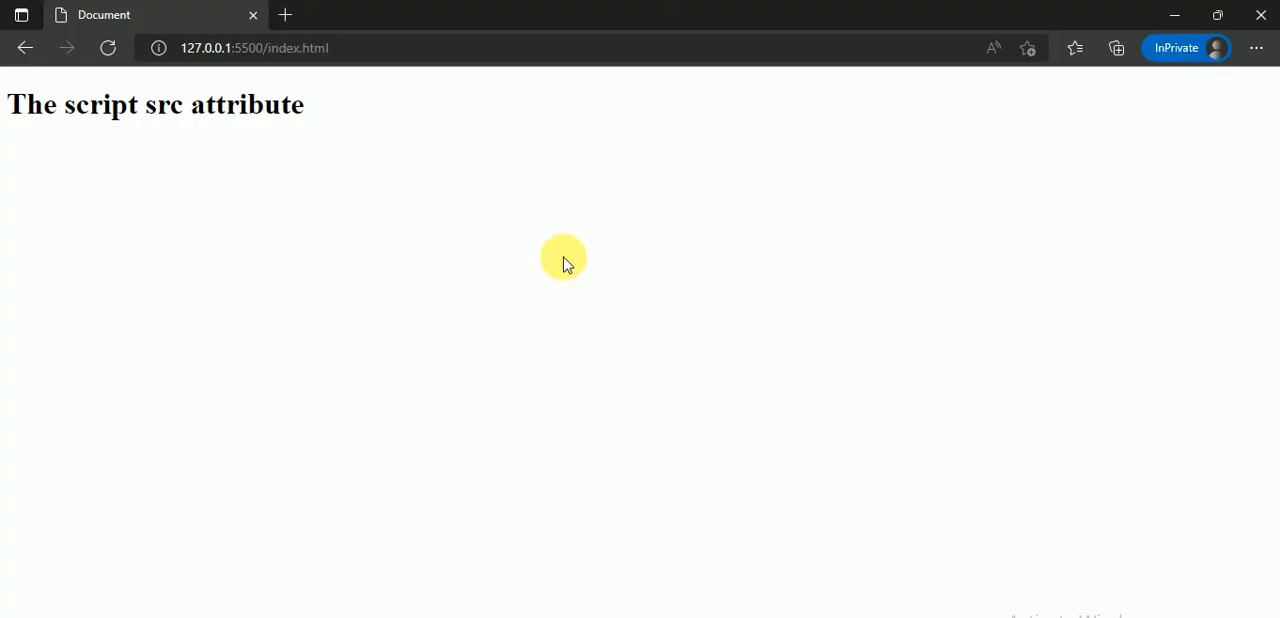
right_click(563, 258)
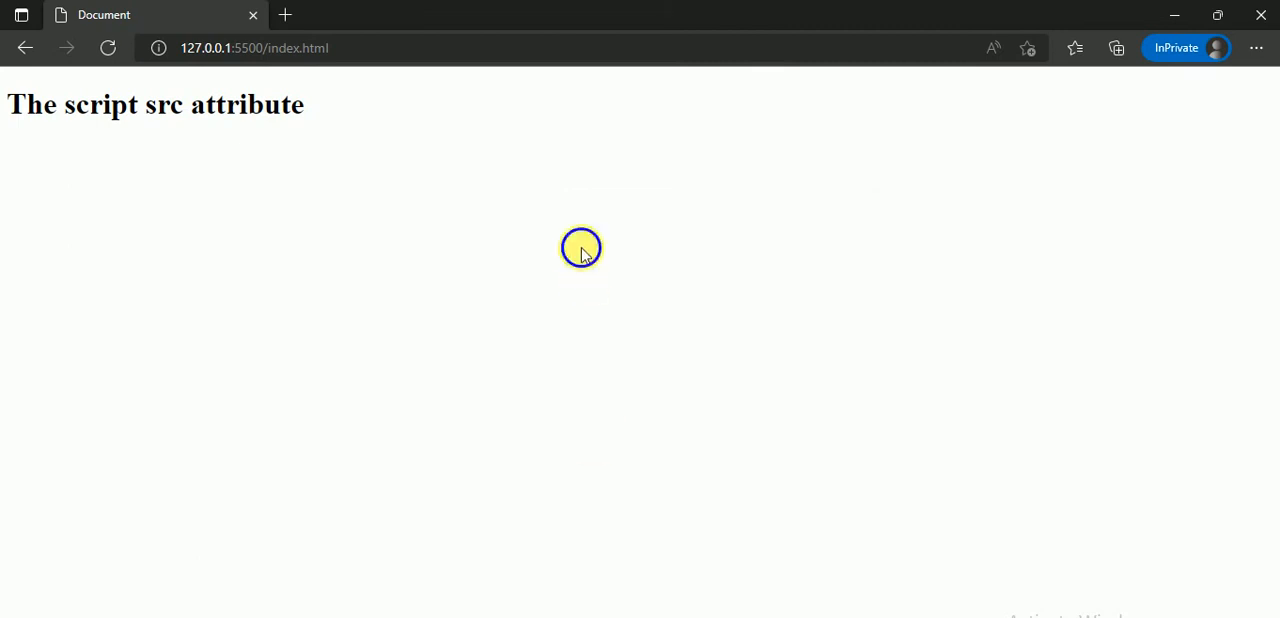
mouse_move(690, 230)
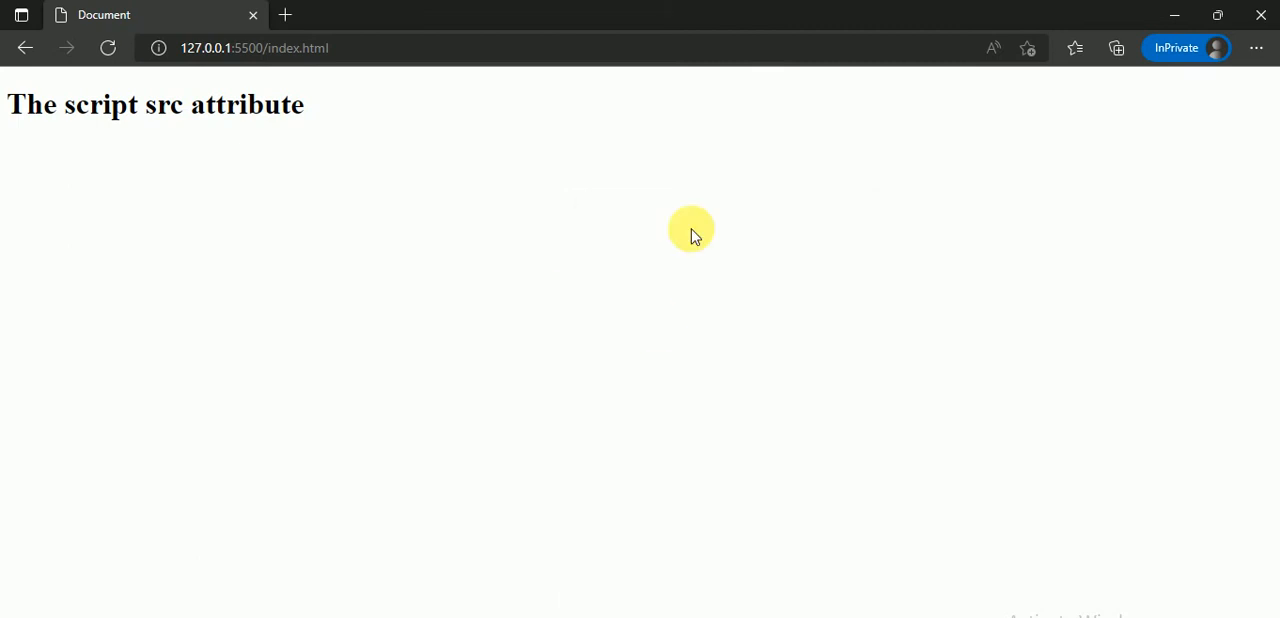